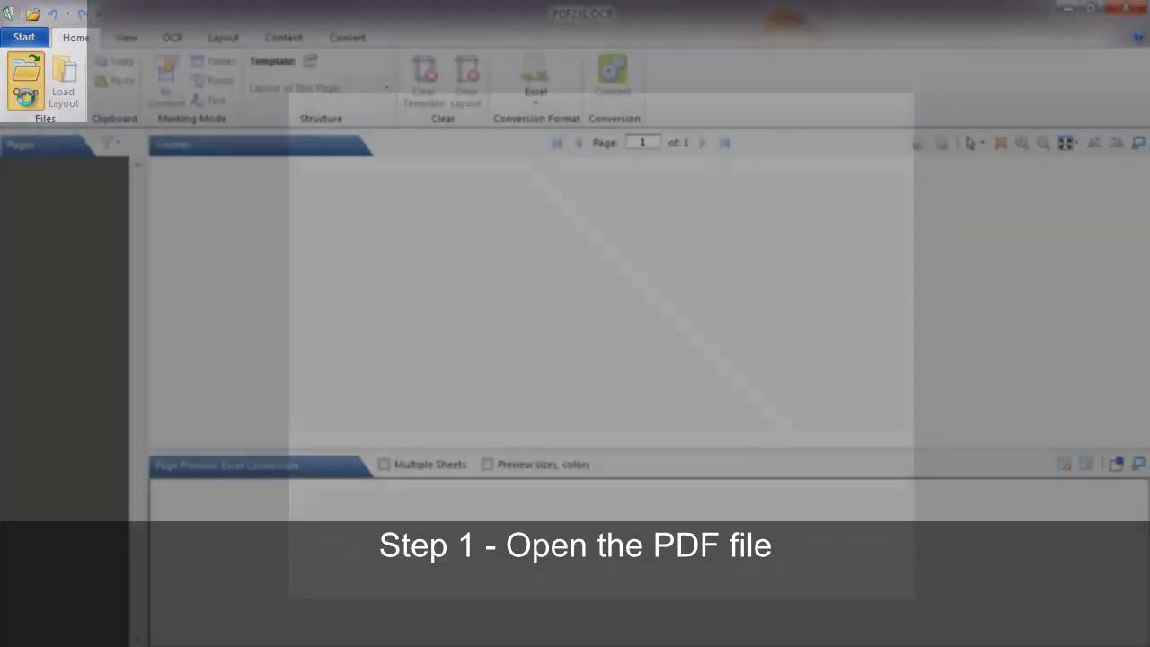
# Step: Load Inventory List.pdf so its first page and table are displayed
pyautogui.click(25, 75)
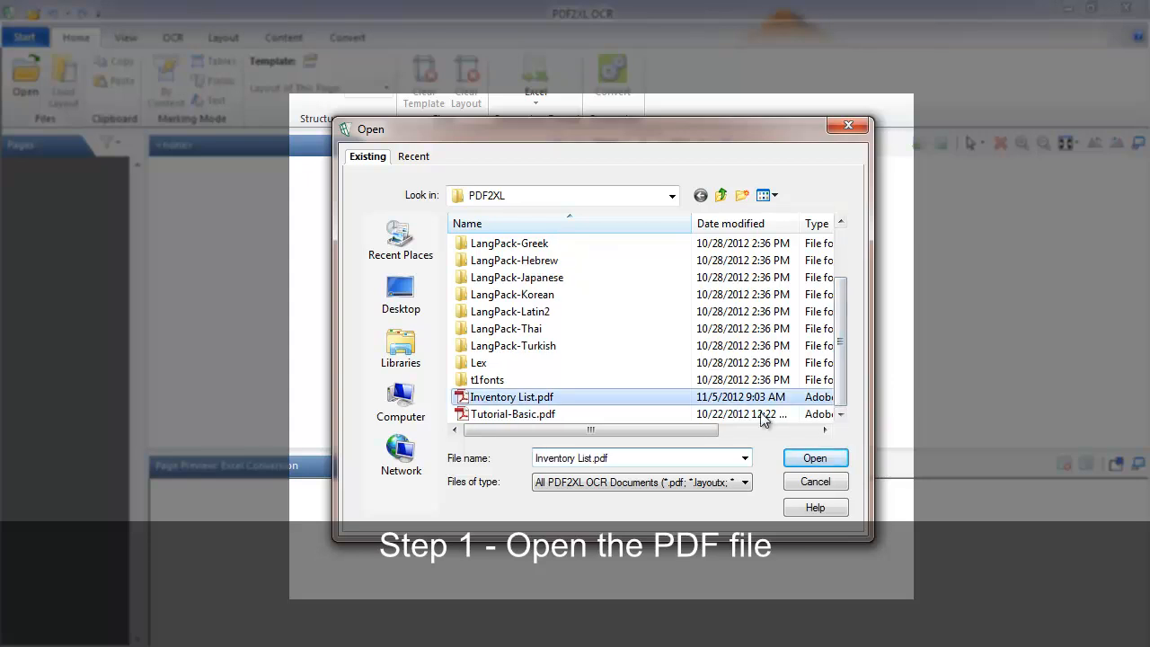
pyautogui.click(813, 458)
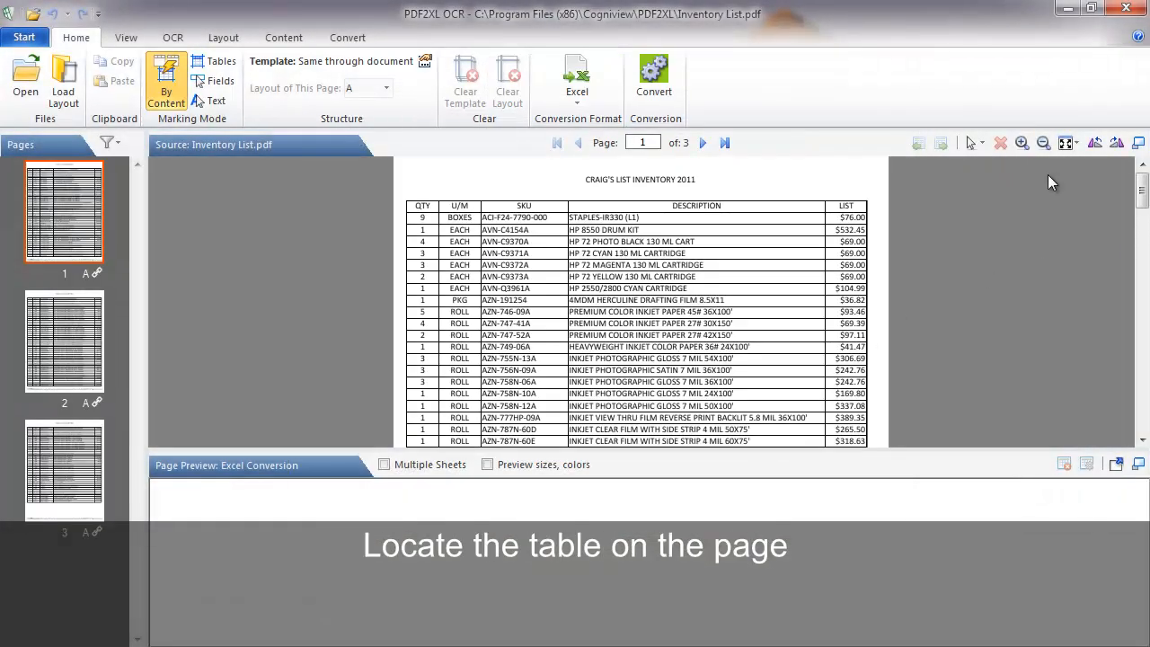
pyautogui.click(1020, 144)
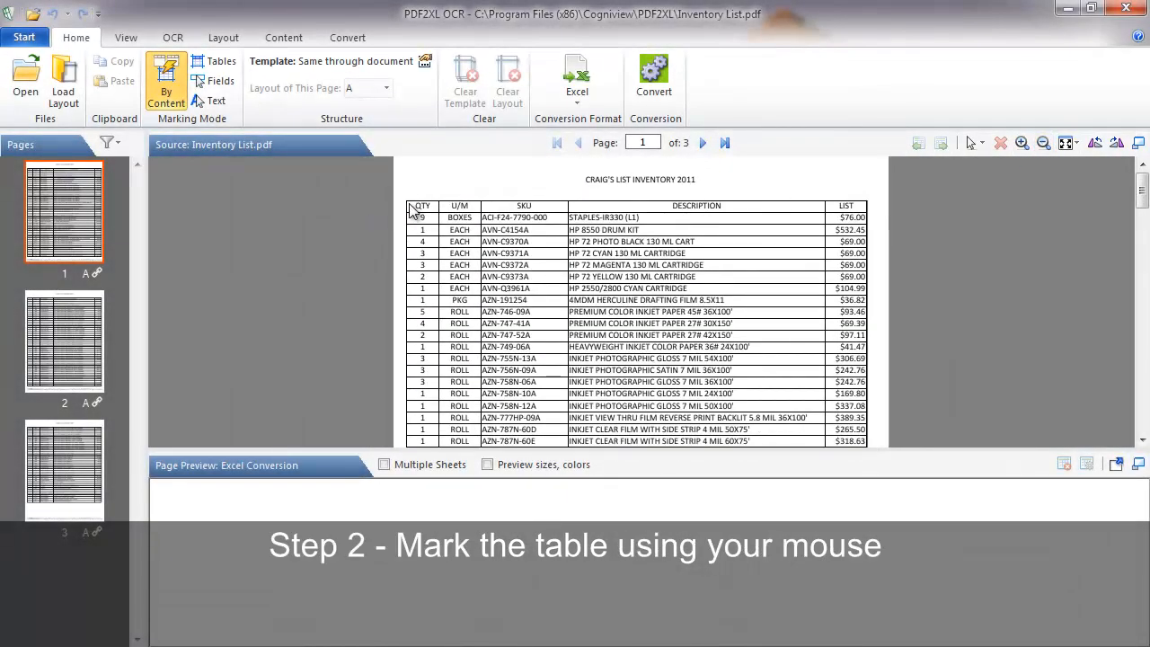
# Step: Mark the inventory table on page 1 as a table area for conversion
pyautogui.moveTo(409, 212); pyautogui.dragTo(861, 440)
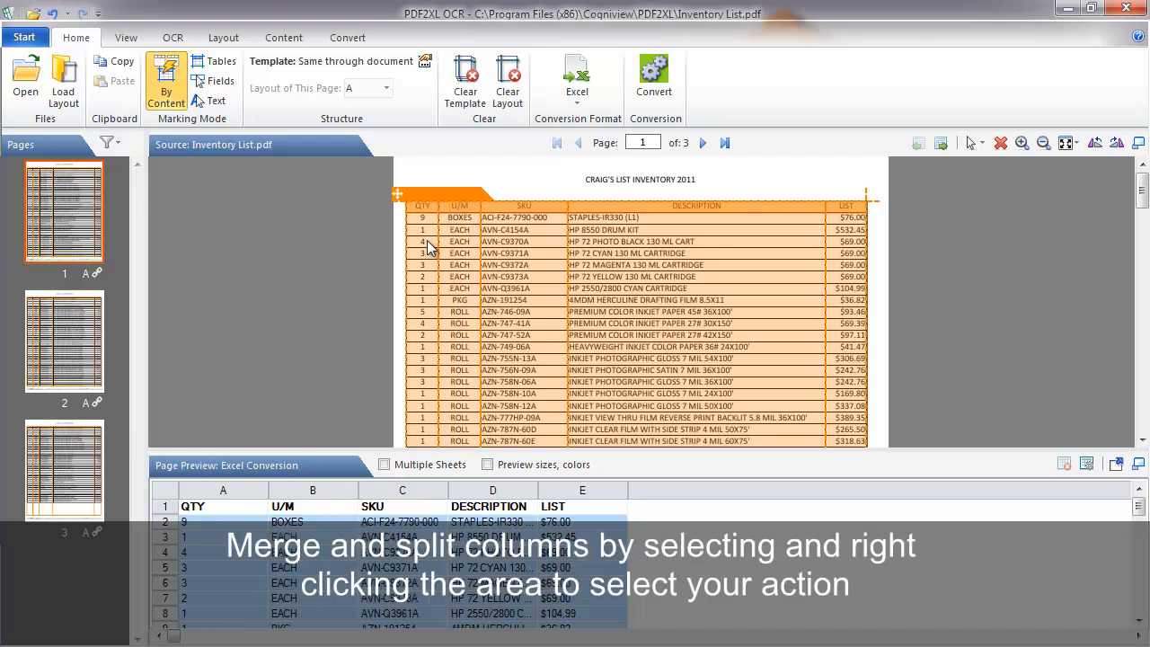
pyautogui.rightClick(463, 266)
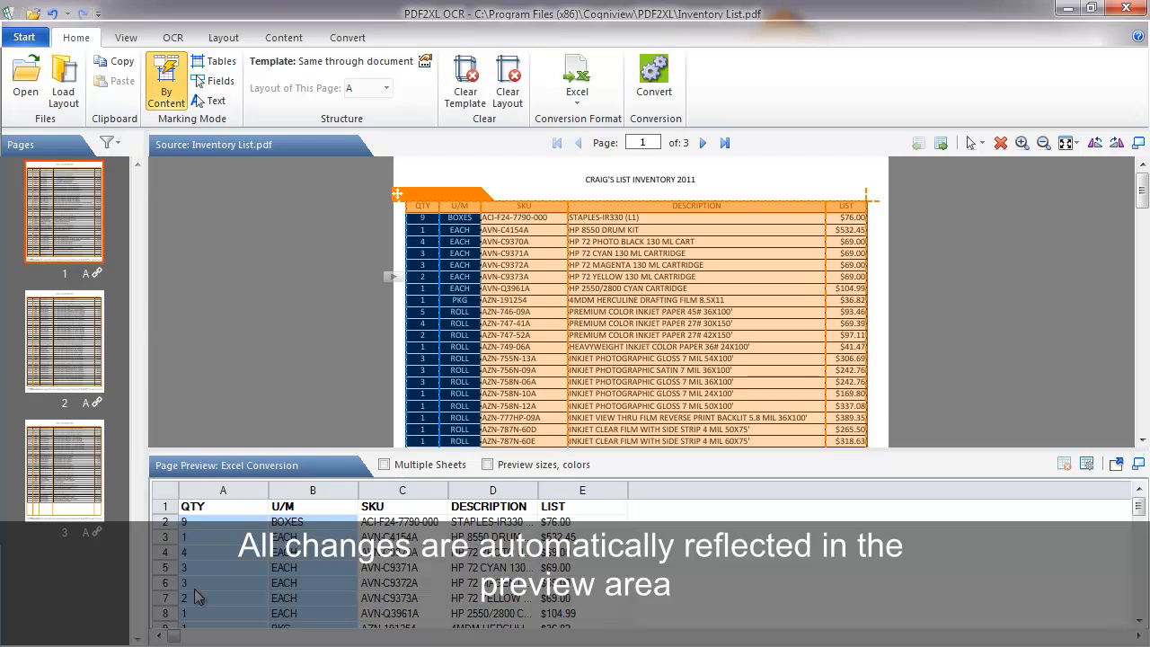
pyautogui.moveTo(943, 280)
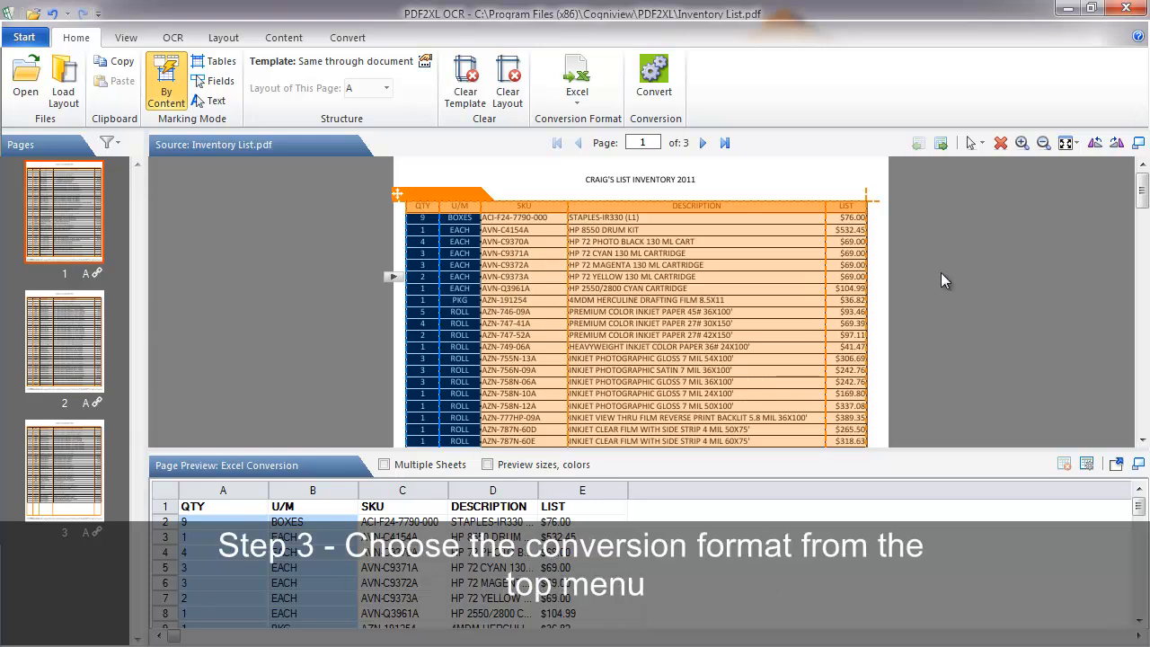
# Step: Choose Excel as the conversion format and convert the marked table
pyautogui.click(576, 86)
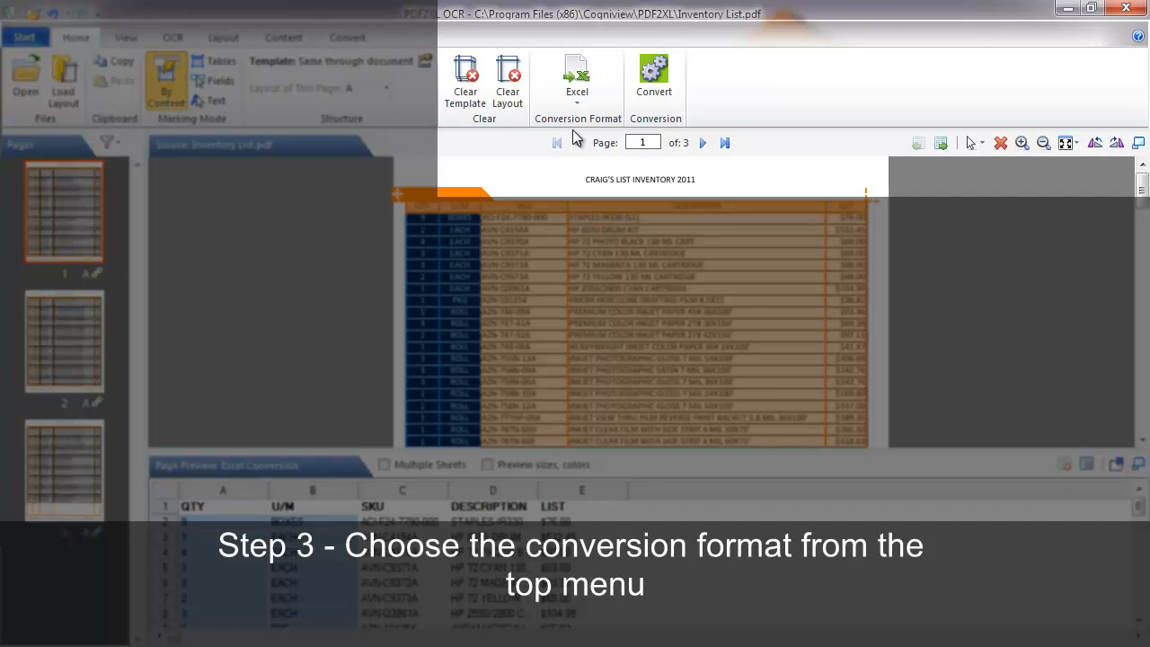
pyautogui.moveTo(654, 81)
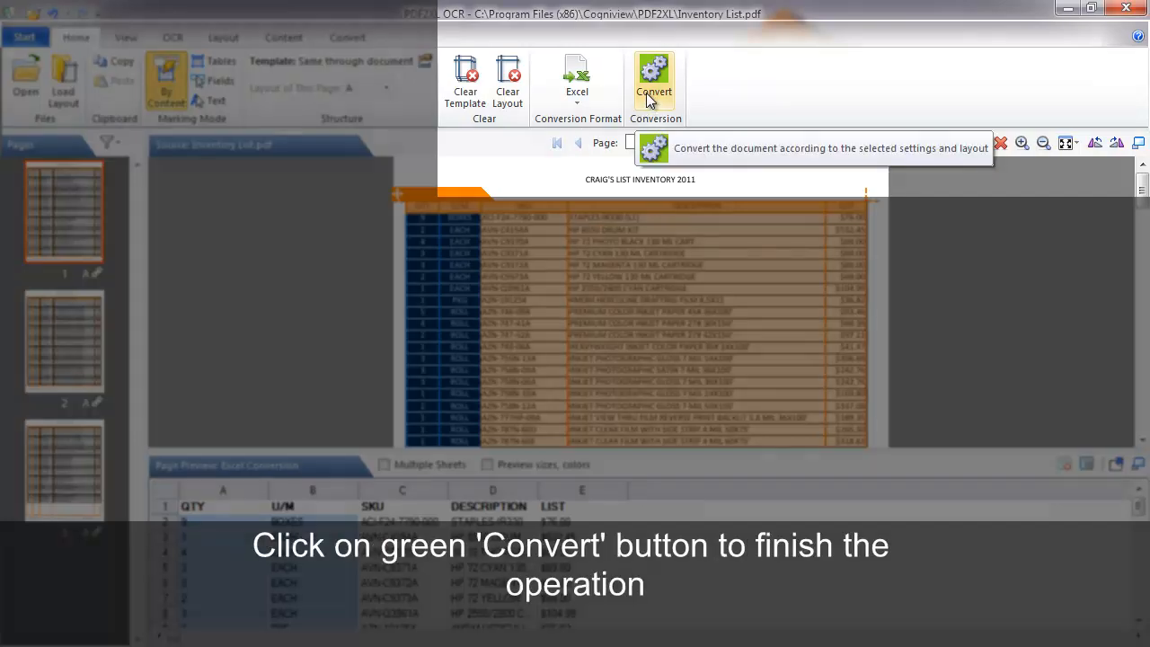
pyautogui.click(654, 81)
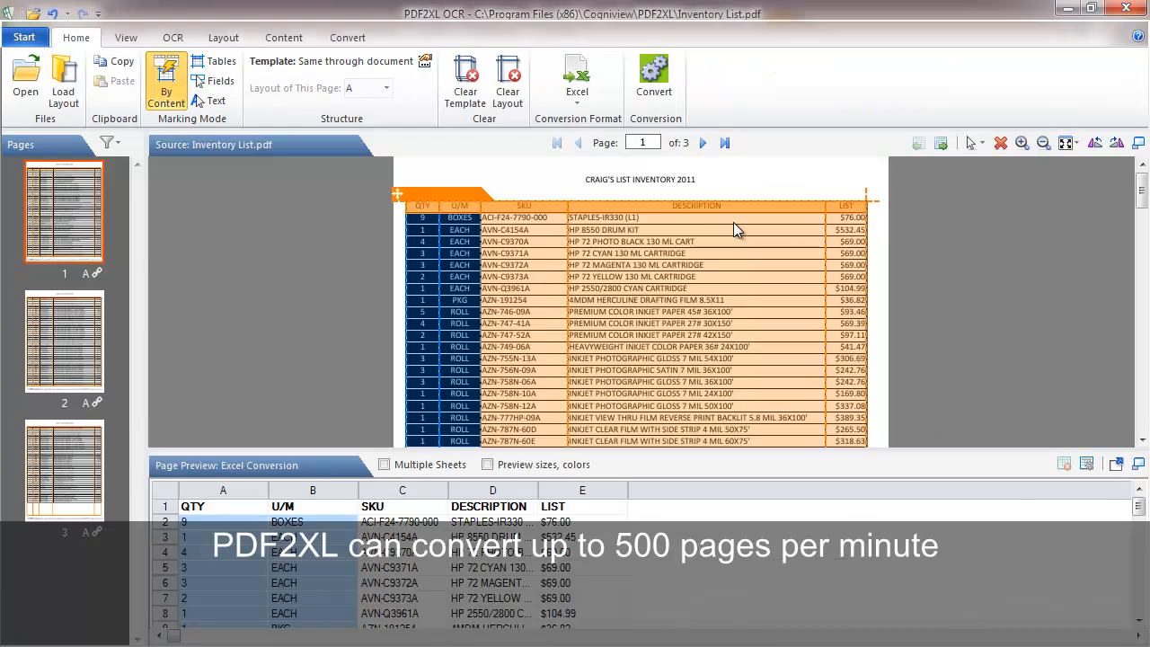
pyautogui.moveTo(866, 185)
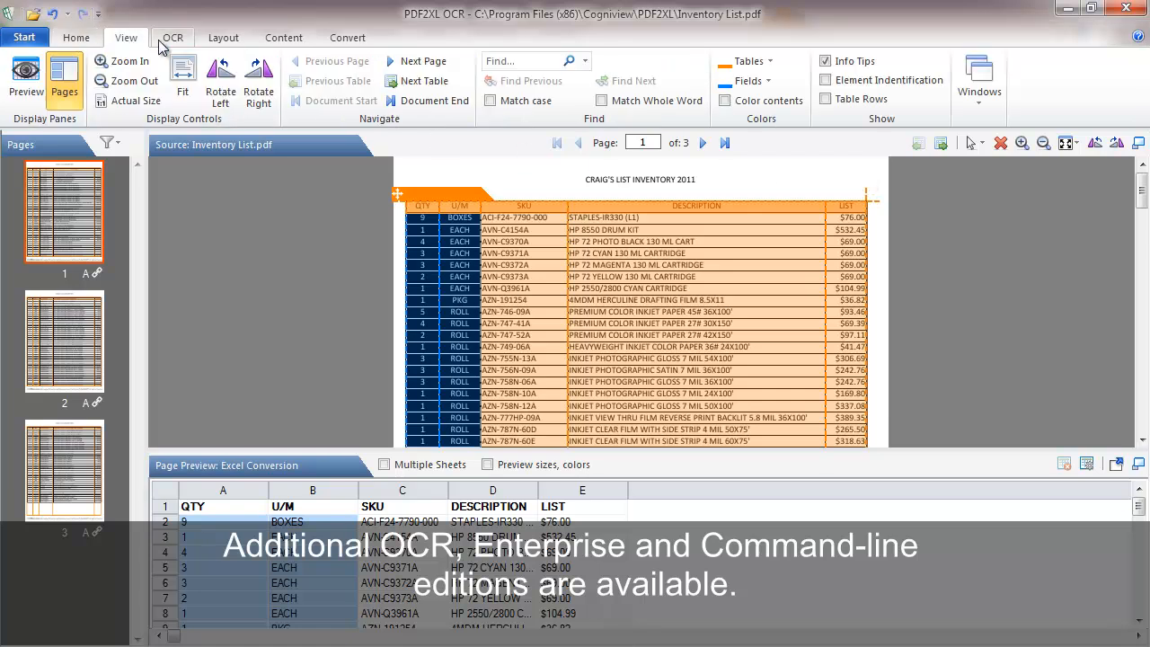
# Step: Review the Layout options, then the Convert settings showing Excel output for pages 1-3
pyautogui.click(222, 36)
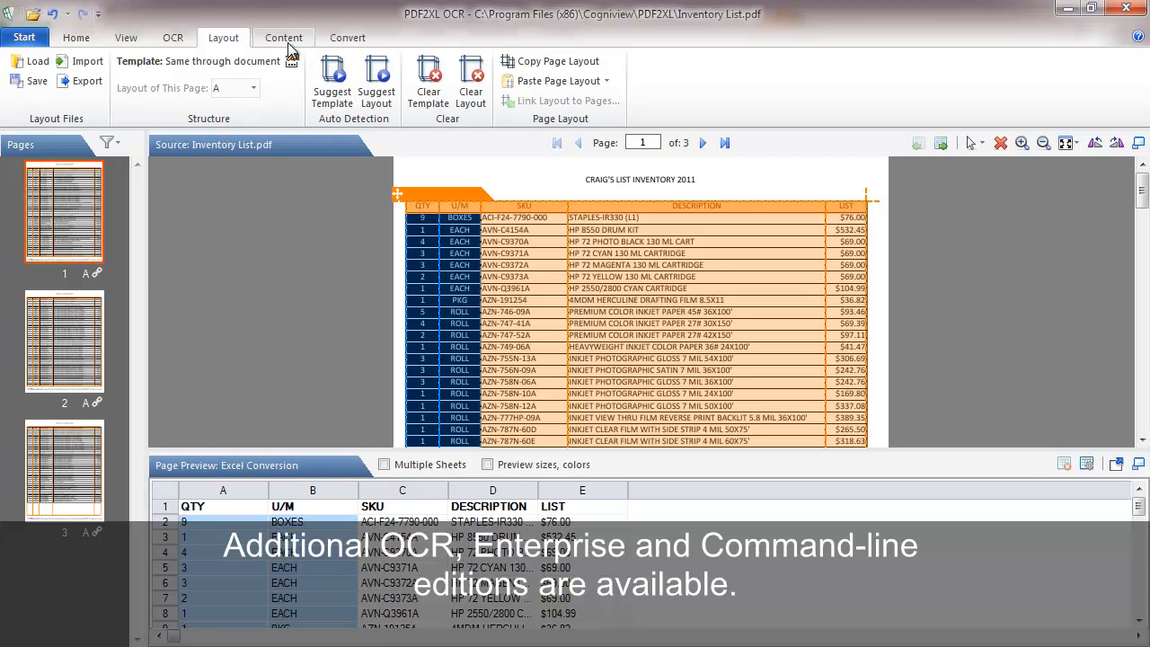
pyautogui.click(346, 36)
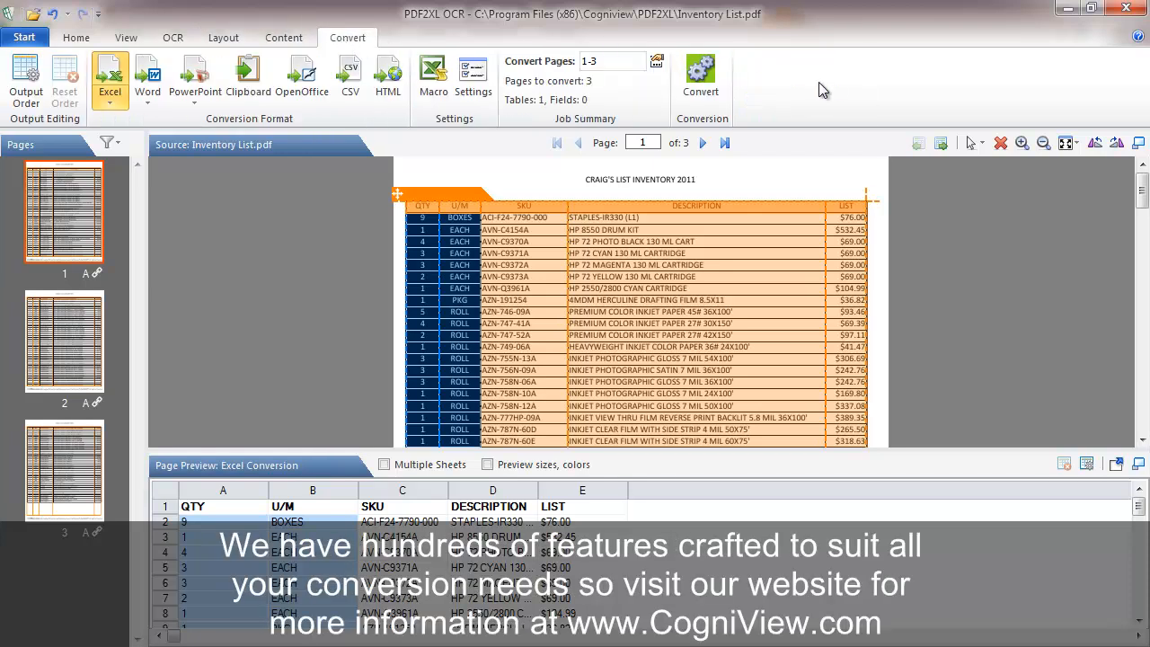
pyautogui.moveTo(833, 90)
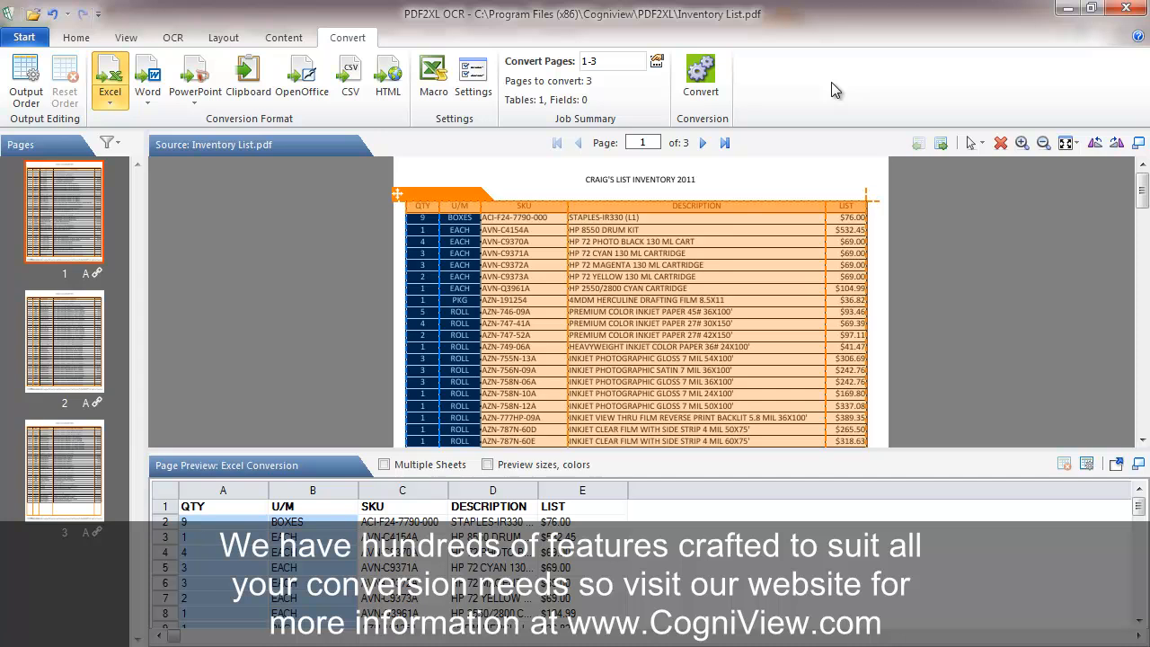